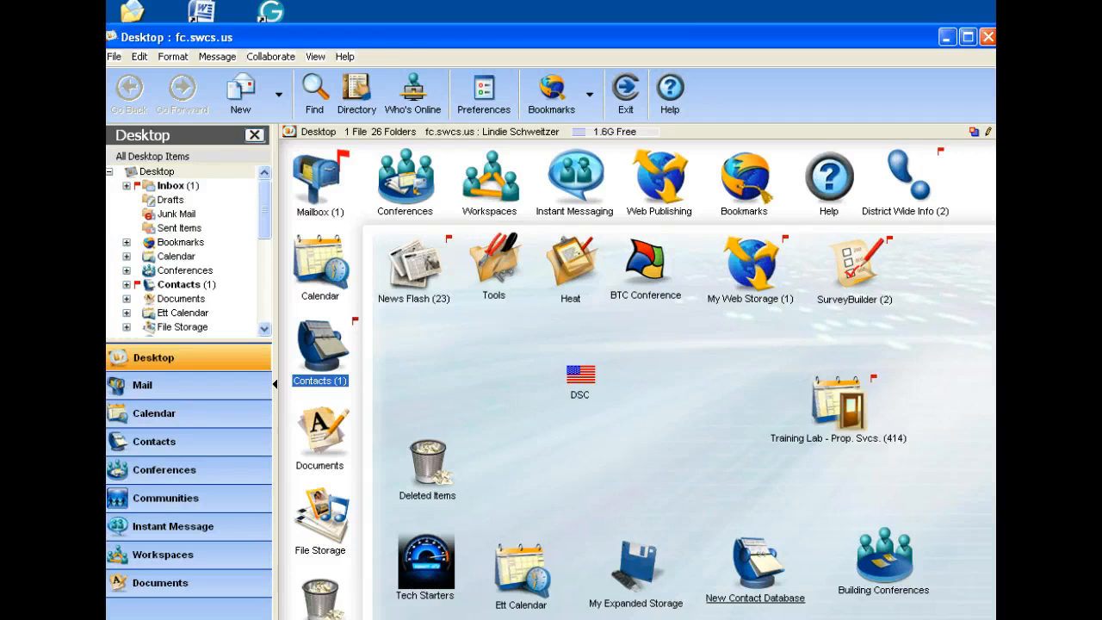
mouse_move(409, 353)
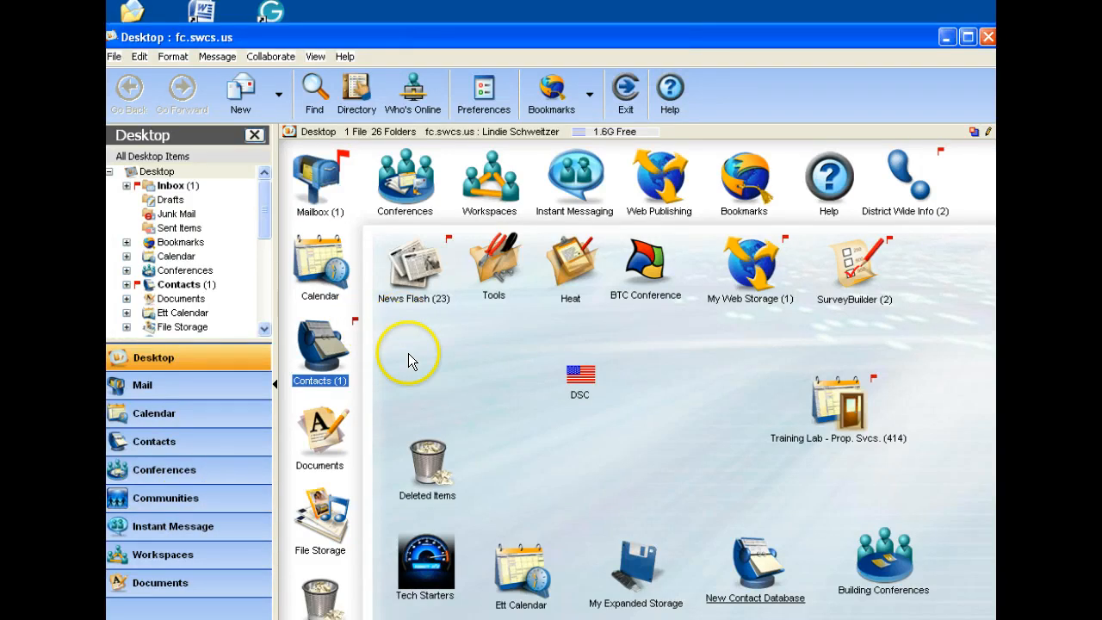
mouse_move(321, 338)
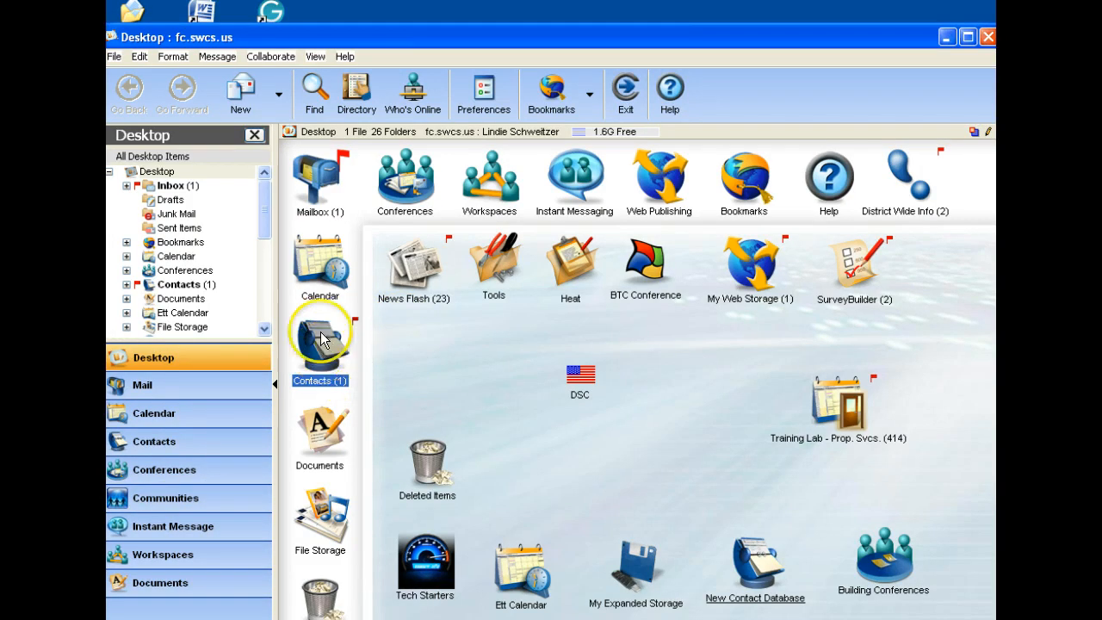
Open the FirstClass Contacts database showing its 17 groups and contacts
double_click(320, 335)
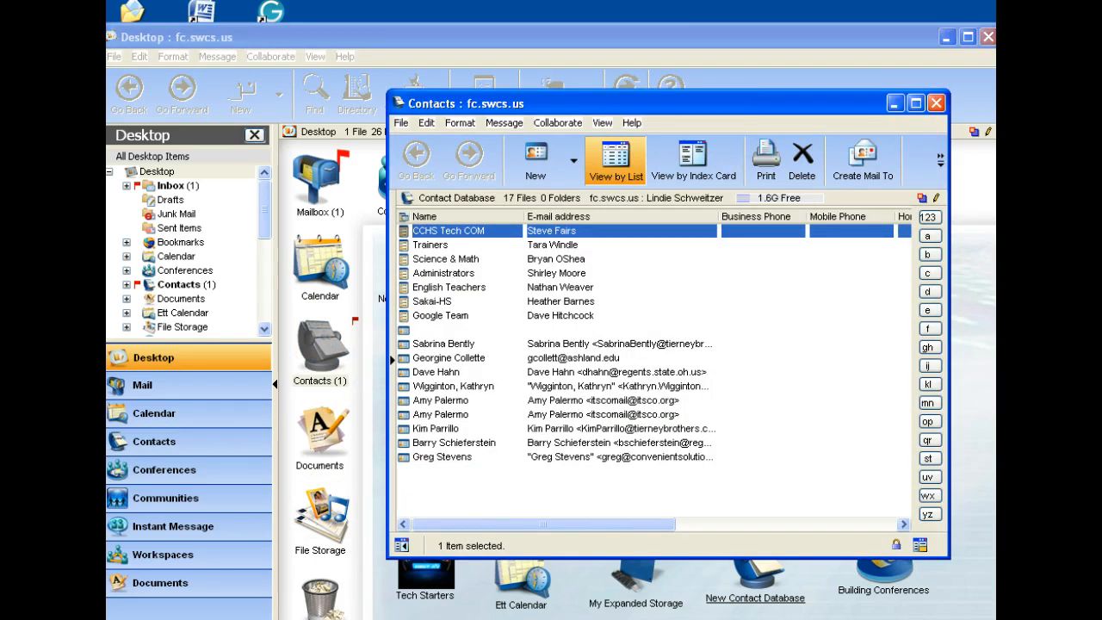
mouse_move(448, 336)
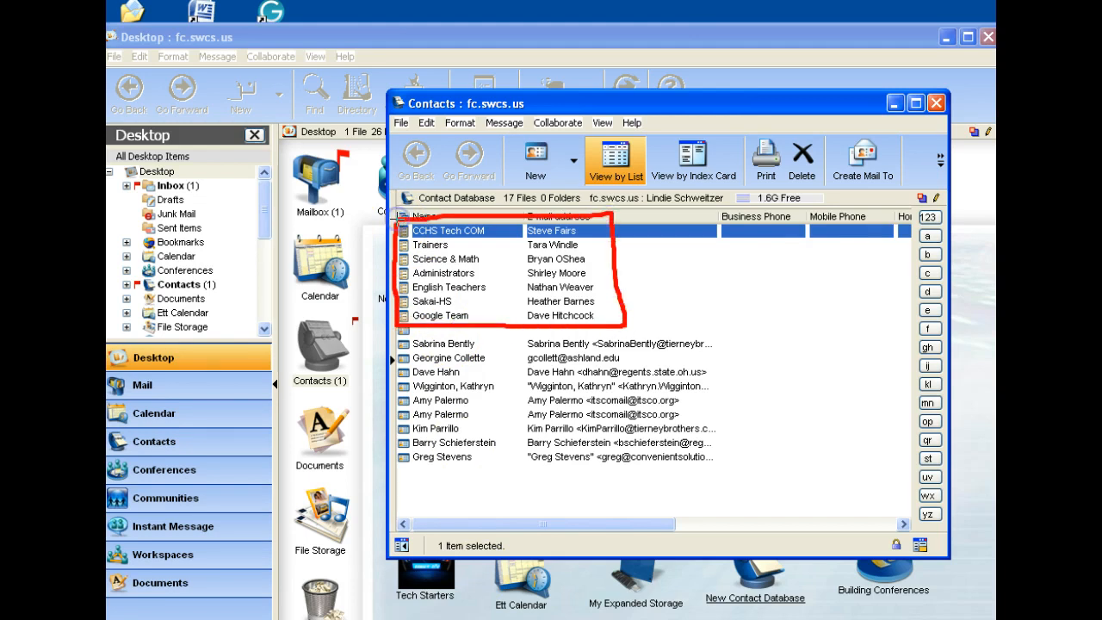
mouse_move(508, 277)
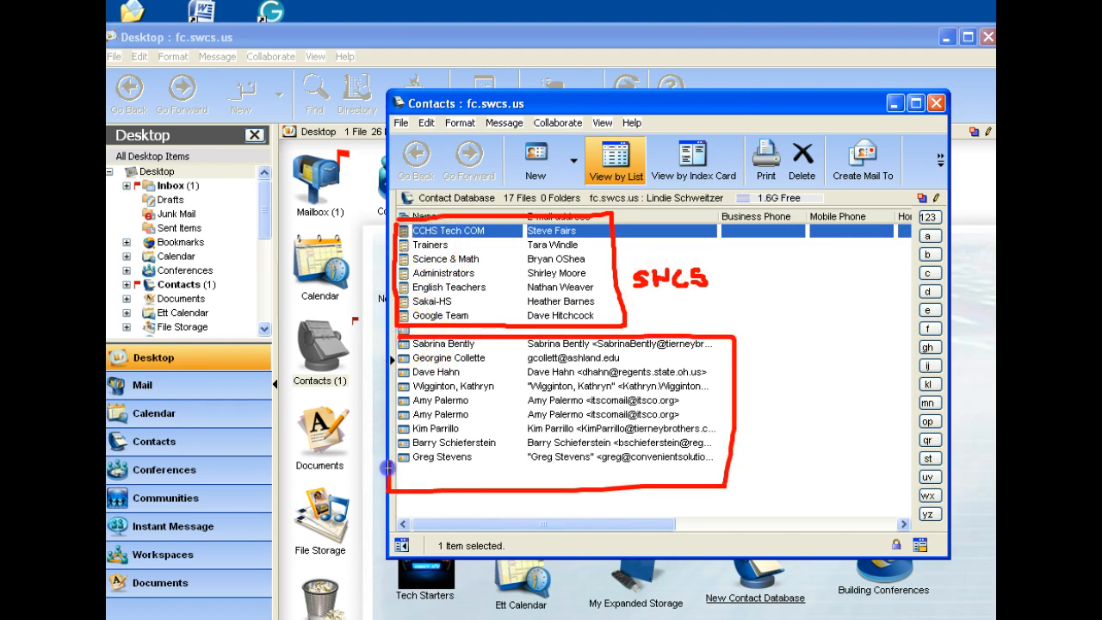
mouse_move(482, 487)
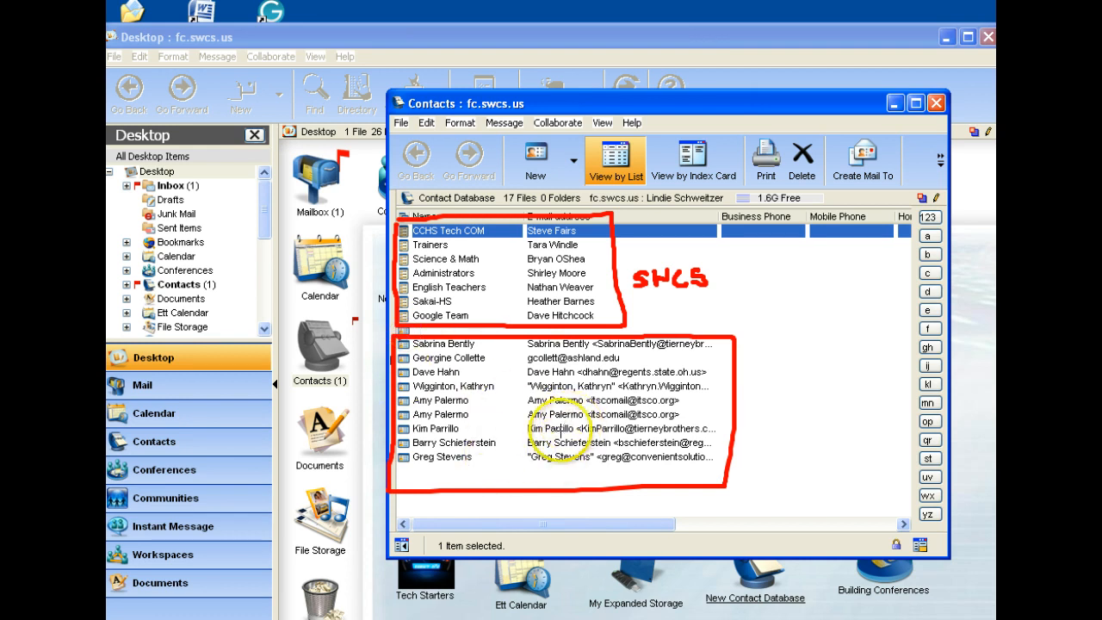
mouse_move(499, 290)
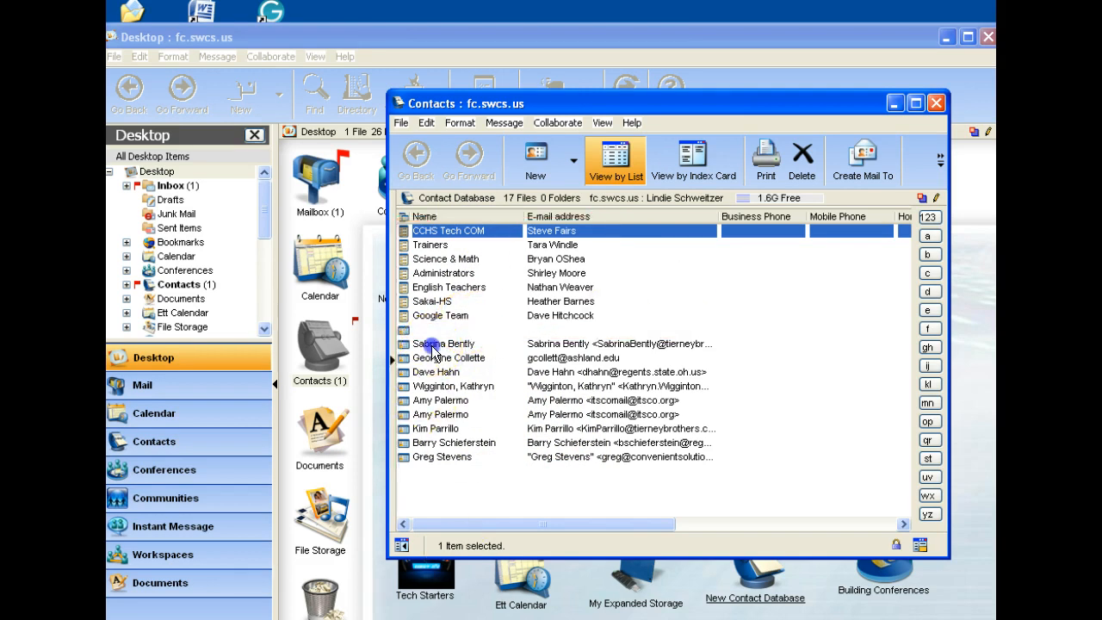
left_click(444, 343)
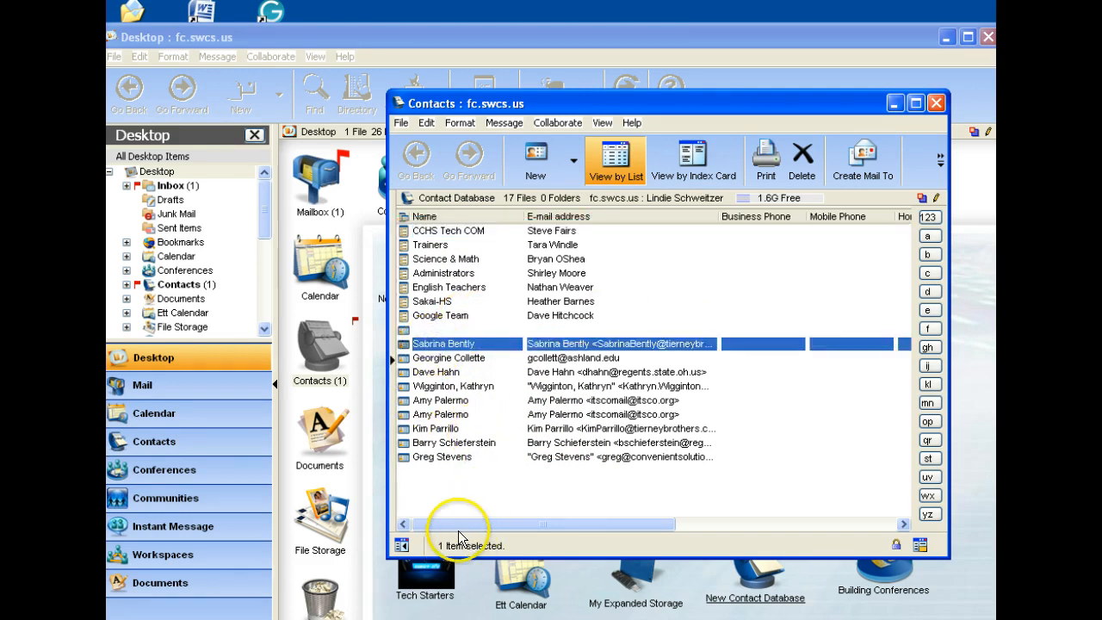
mouse_move(453, 465)
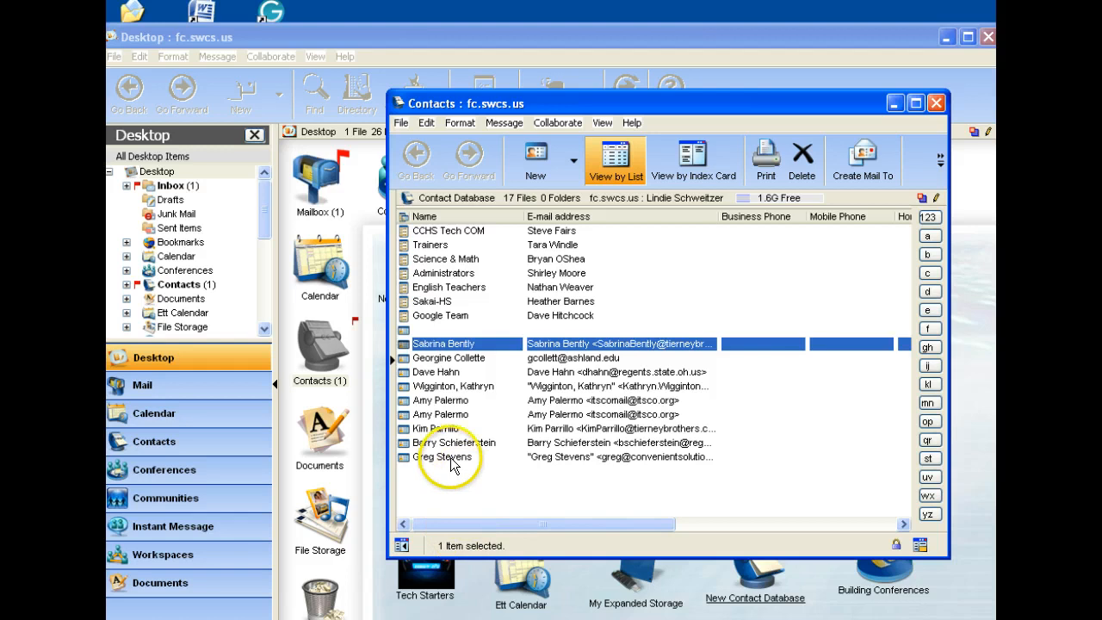
left_click(448, 456)
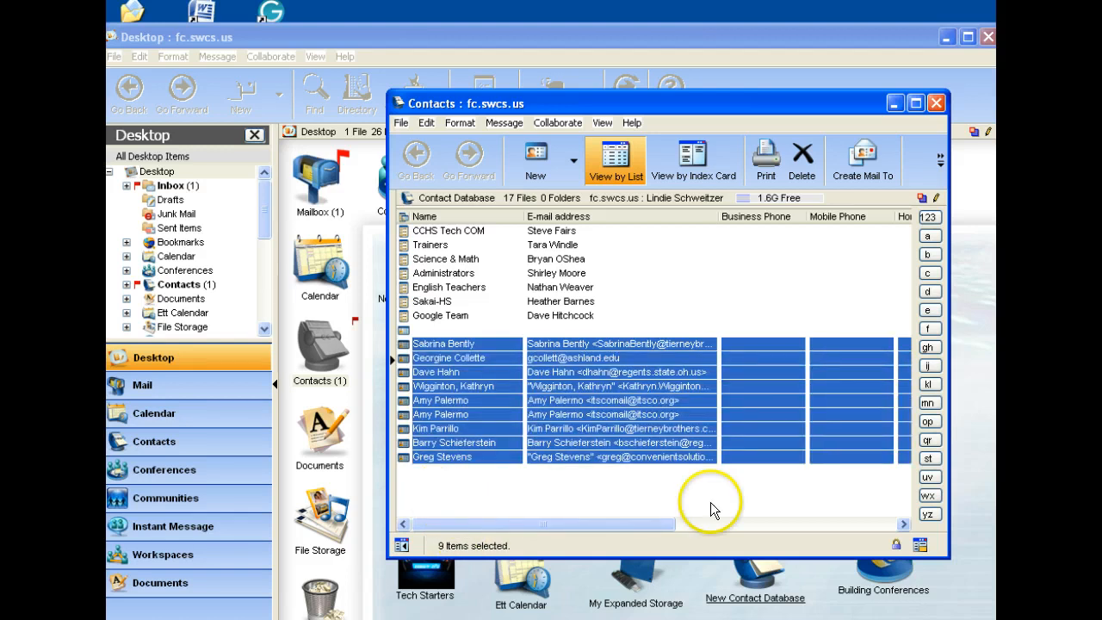
mouse_move(550, 517)
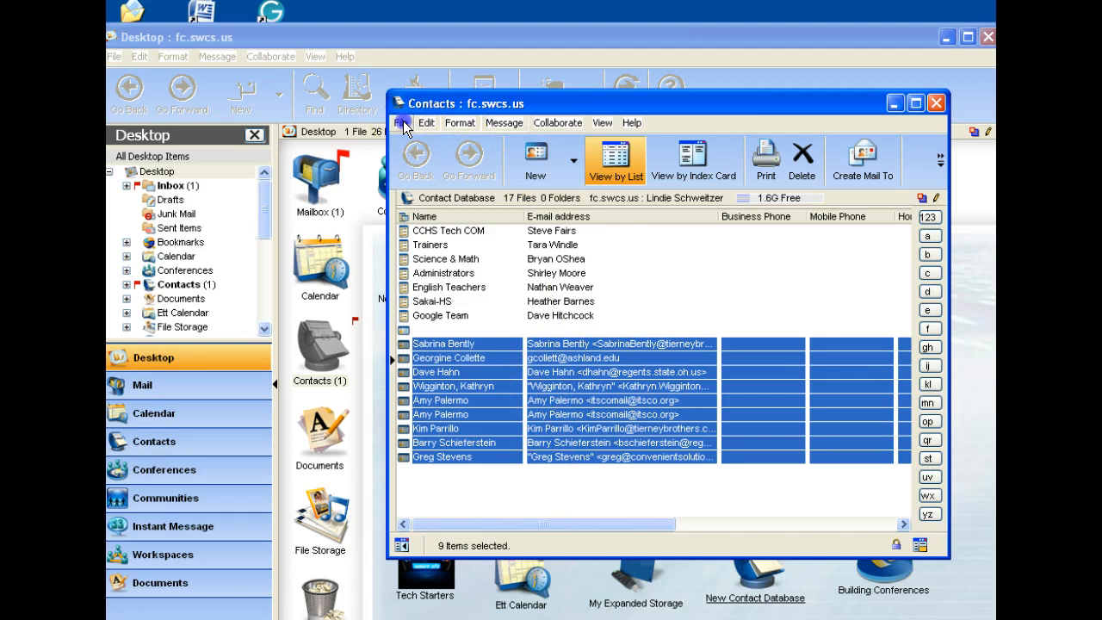
Export the selected contacts as a vCard (.vcf) named 'vcard' to the Desktop
left_click(402, 122)
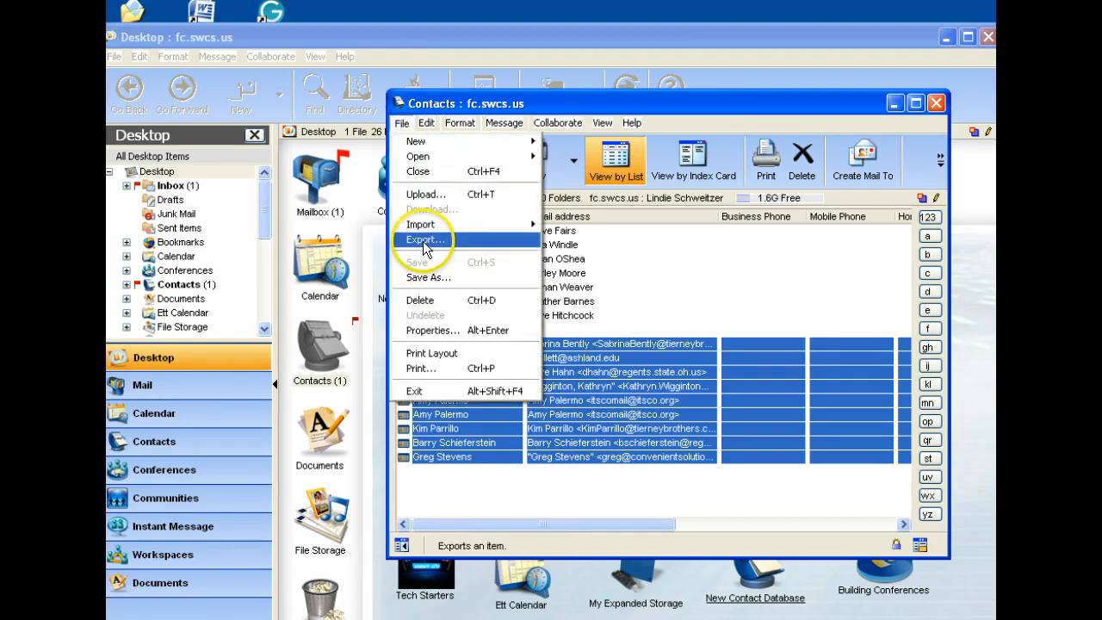
left_click(425, 239)
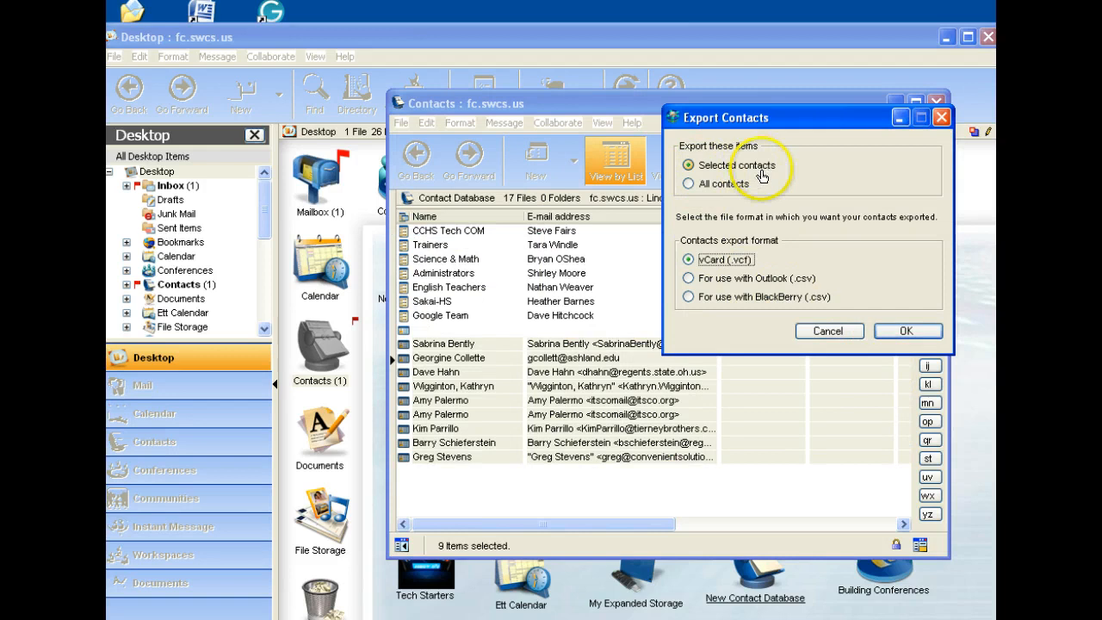
mouse_move(764, 290)
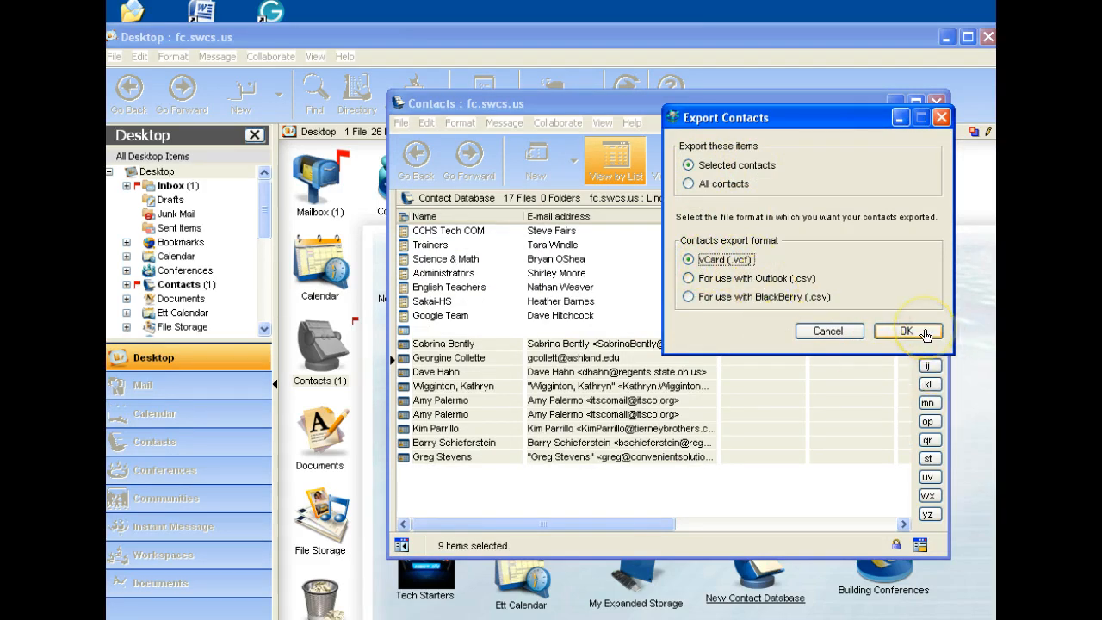
left_click(904, 331)
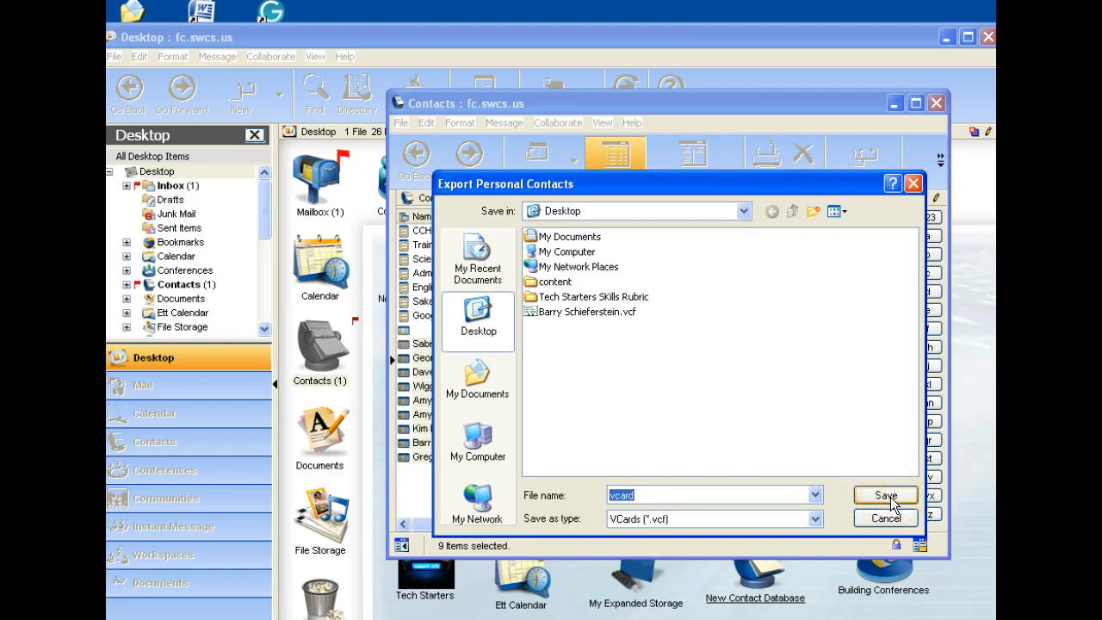
left_click(884, 494)
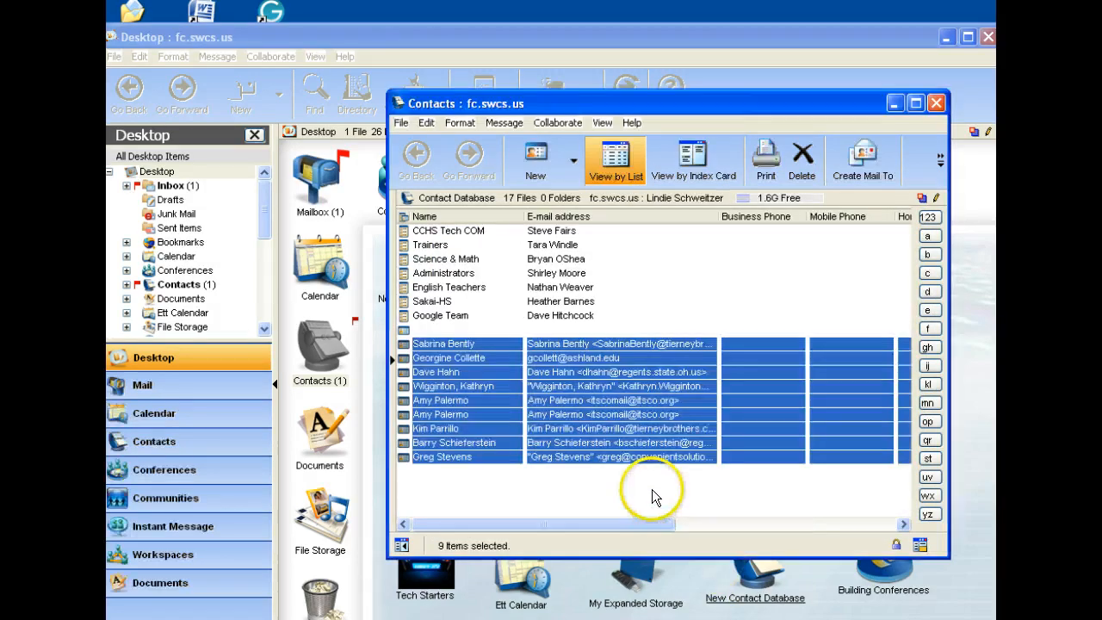
Switch Gmail from Mail to the Contacts manager
left_click(936, 103)
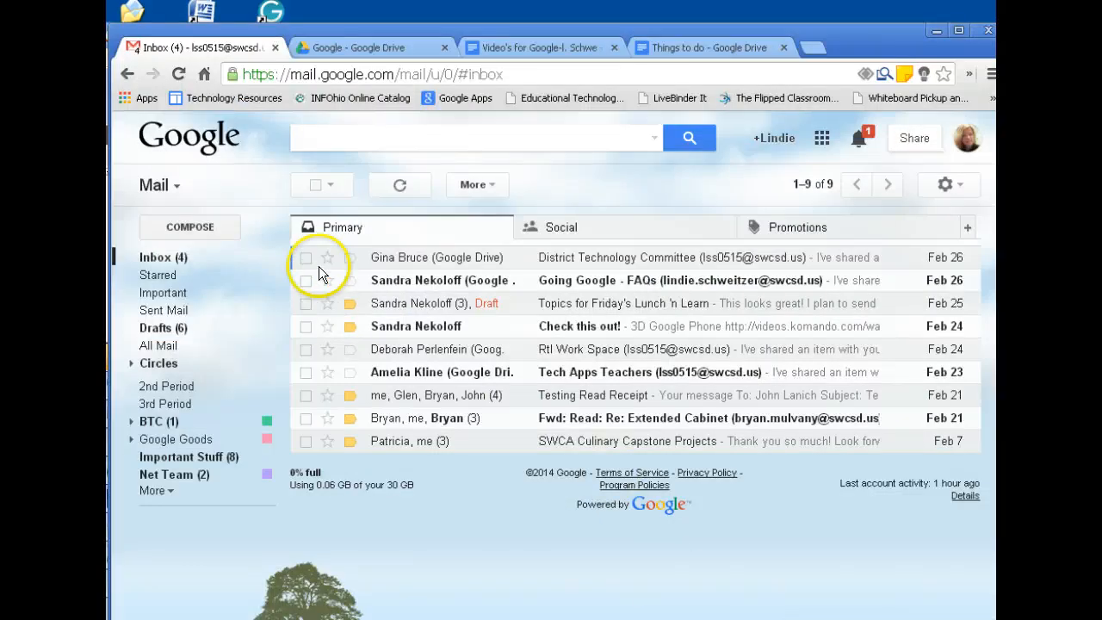
mouse_move(146, 187)
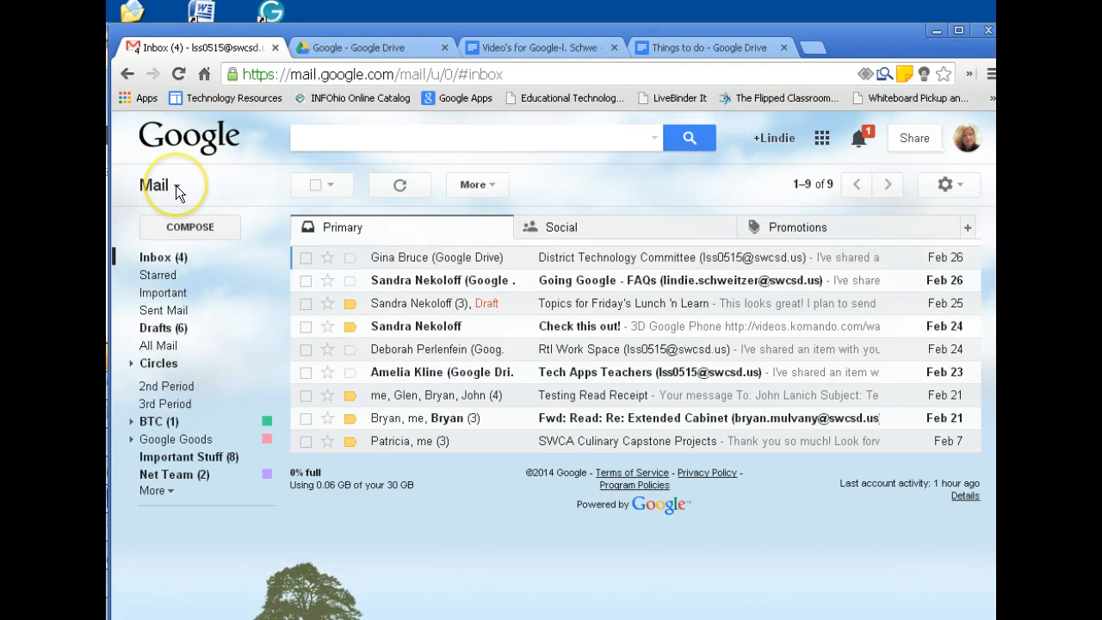
left_click(159, 184)
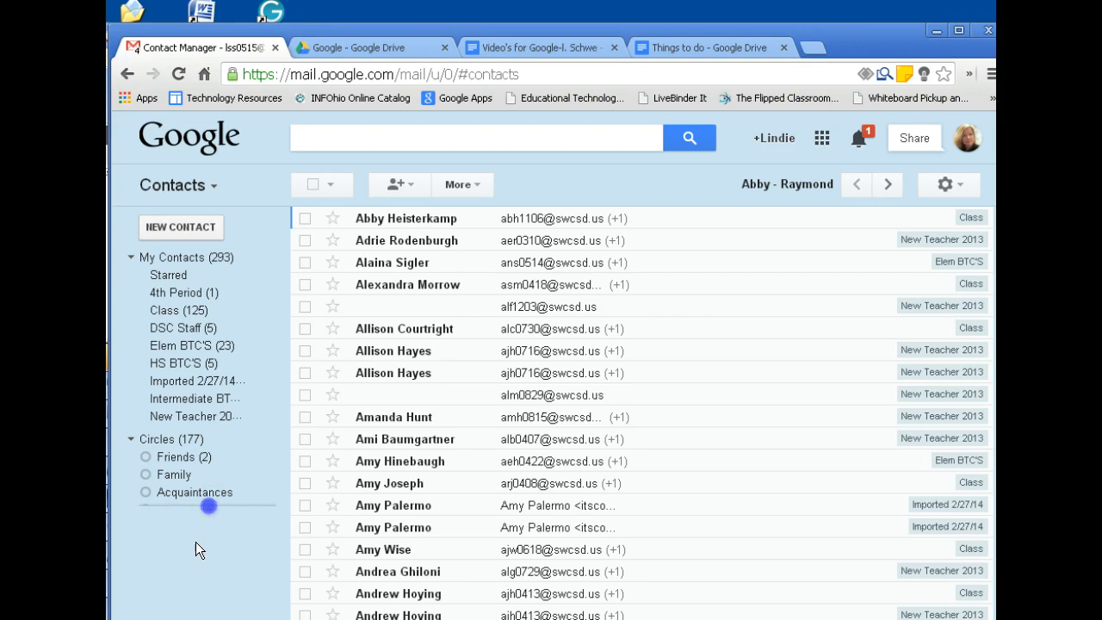
Open the Import contacts dialog from the More menu in Contacts
left_click(131, 439)
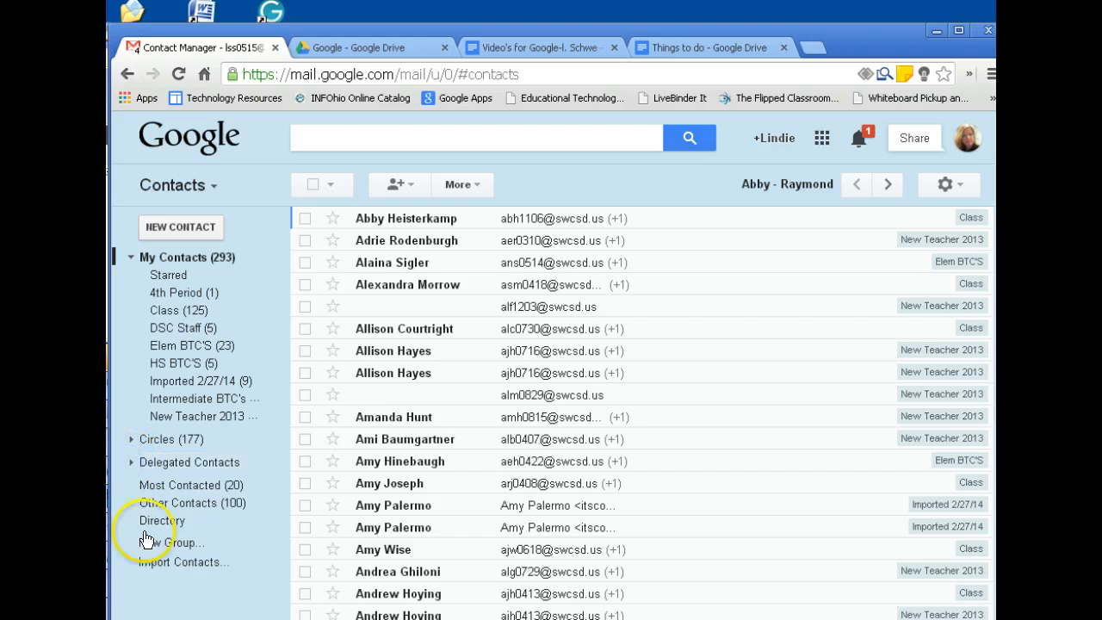
mouse_move(179, 548)
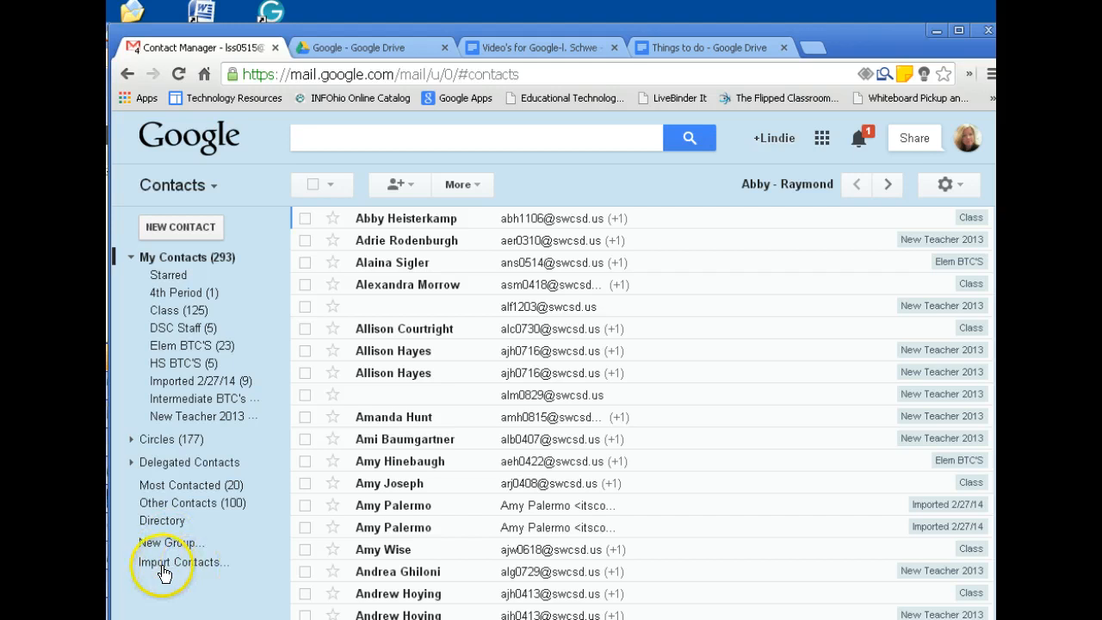
left_click(183, 561)
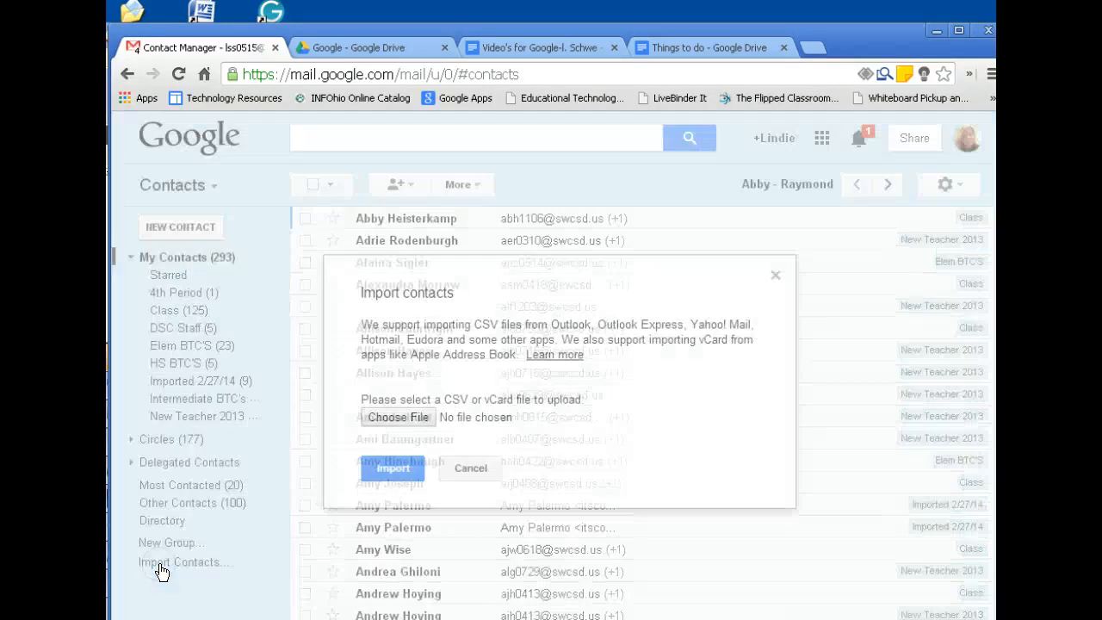
Choose vcard.vcf from the Desktop and start the Gmail import
left_click(397, 416)
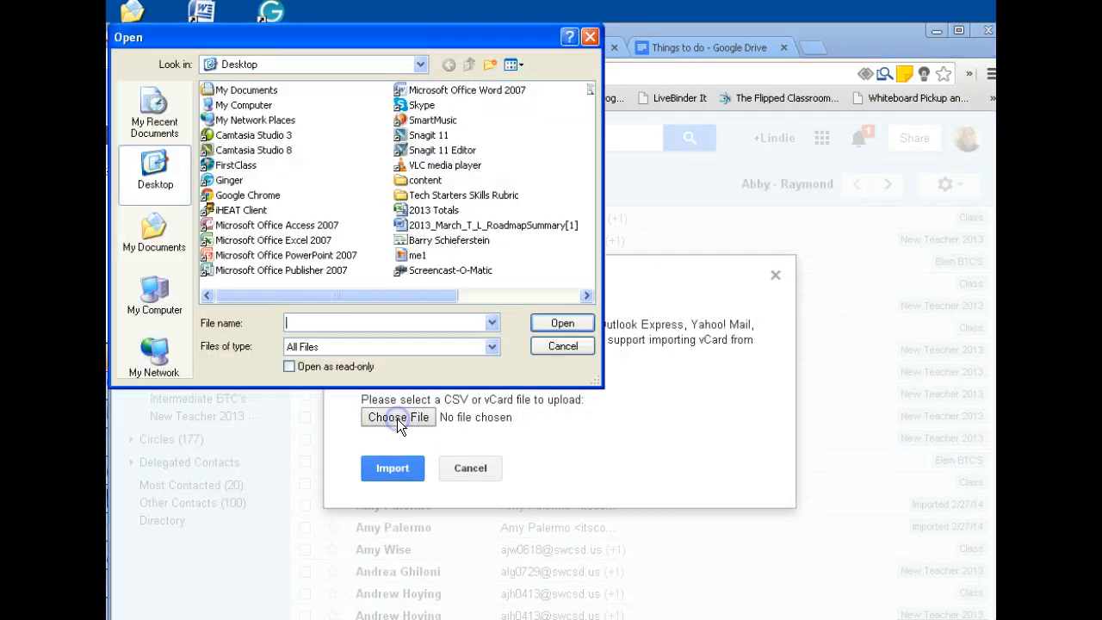
mouse_move(457, 249)
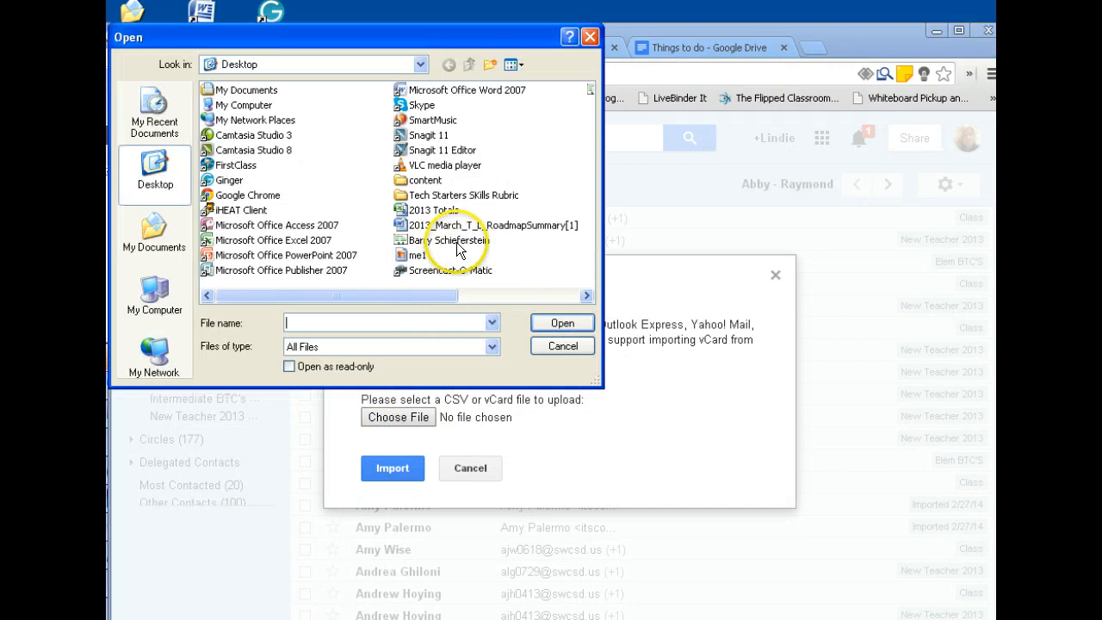
mouse_move(590, 306)
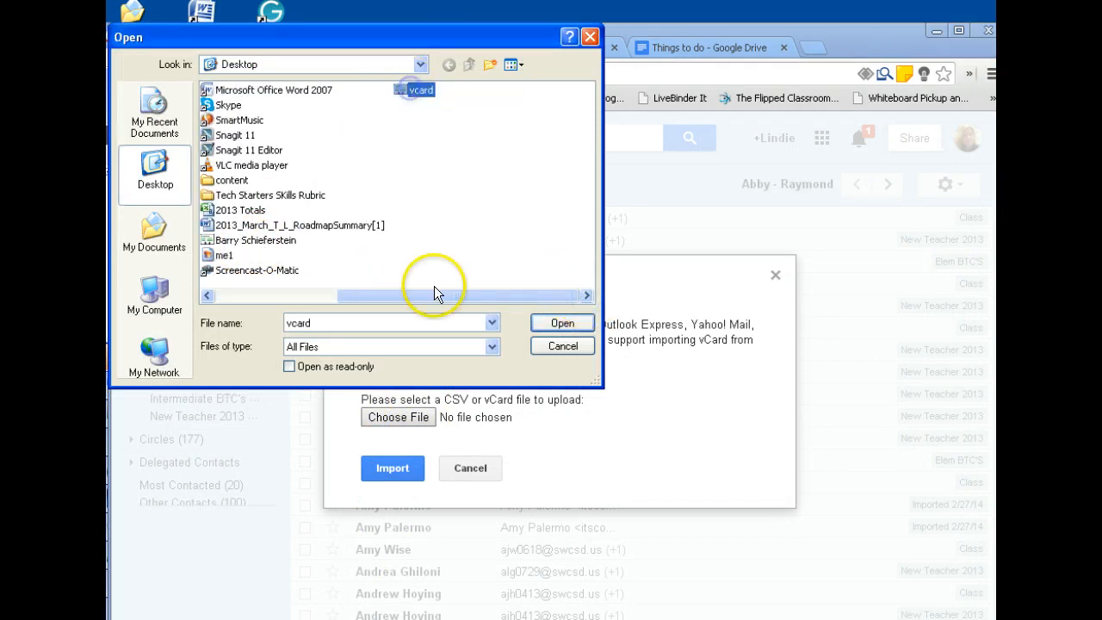
left_click(561, 323)
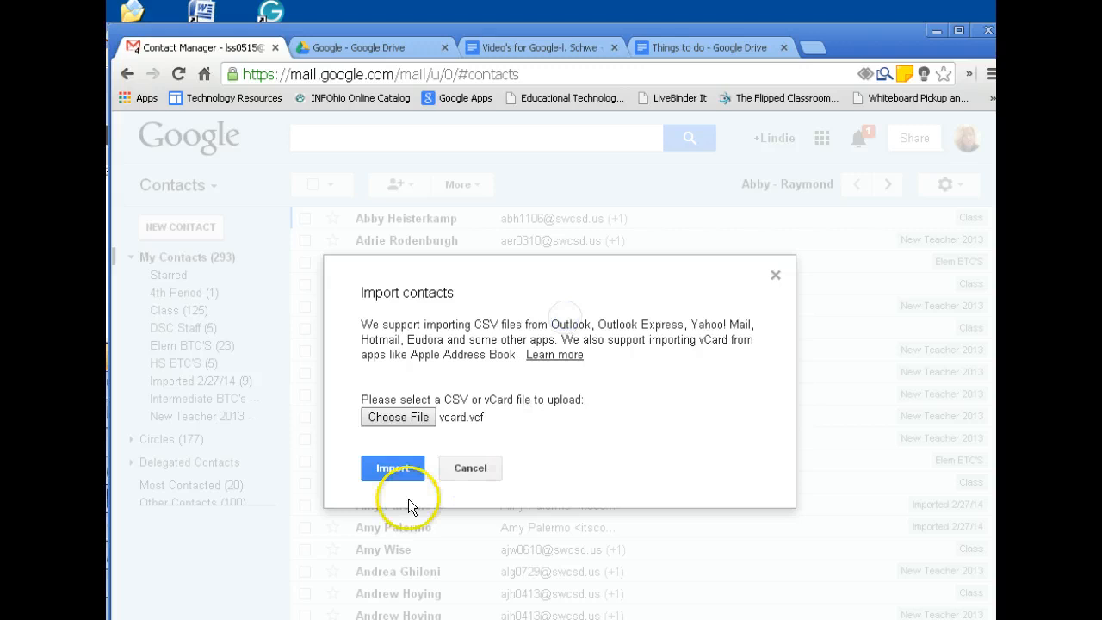
left_click(393, 468)
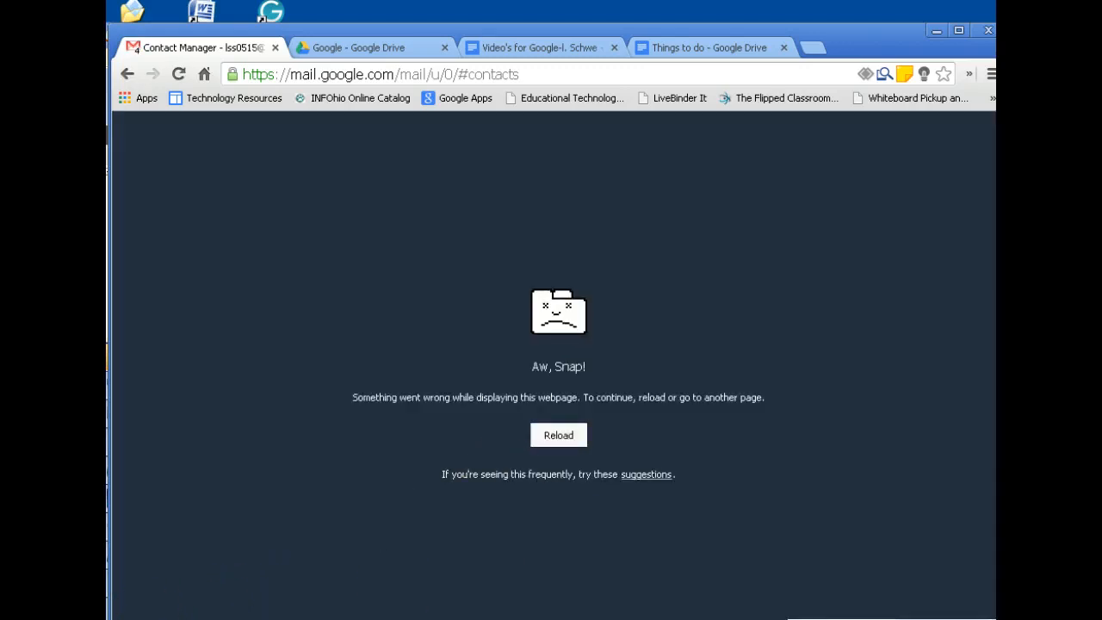
mouse_move(527, 245)
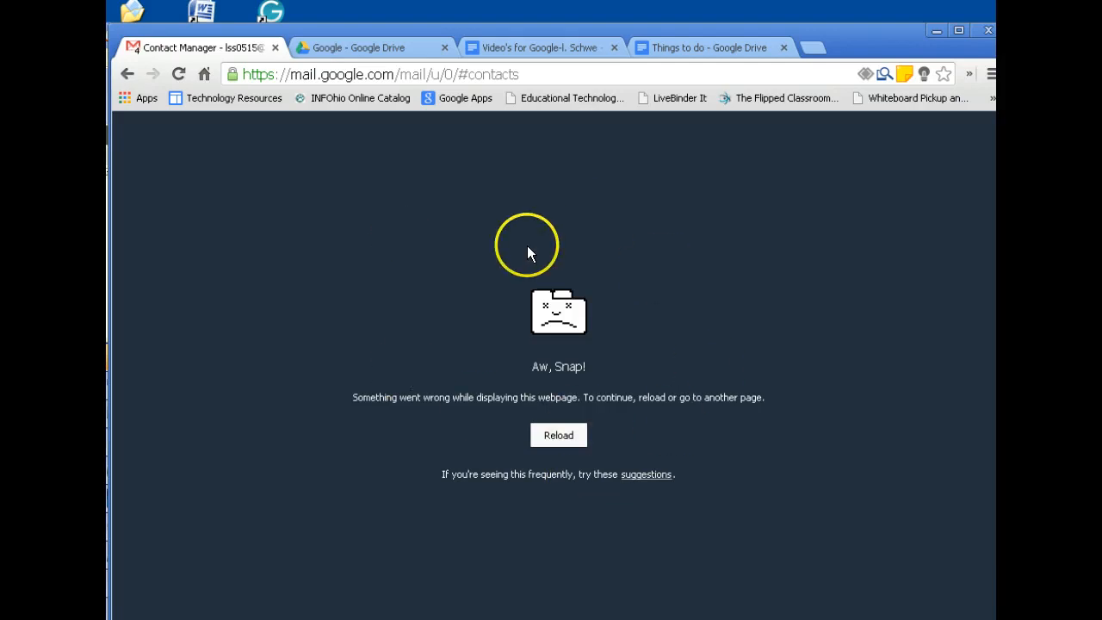
mouse_move(644, 389)
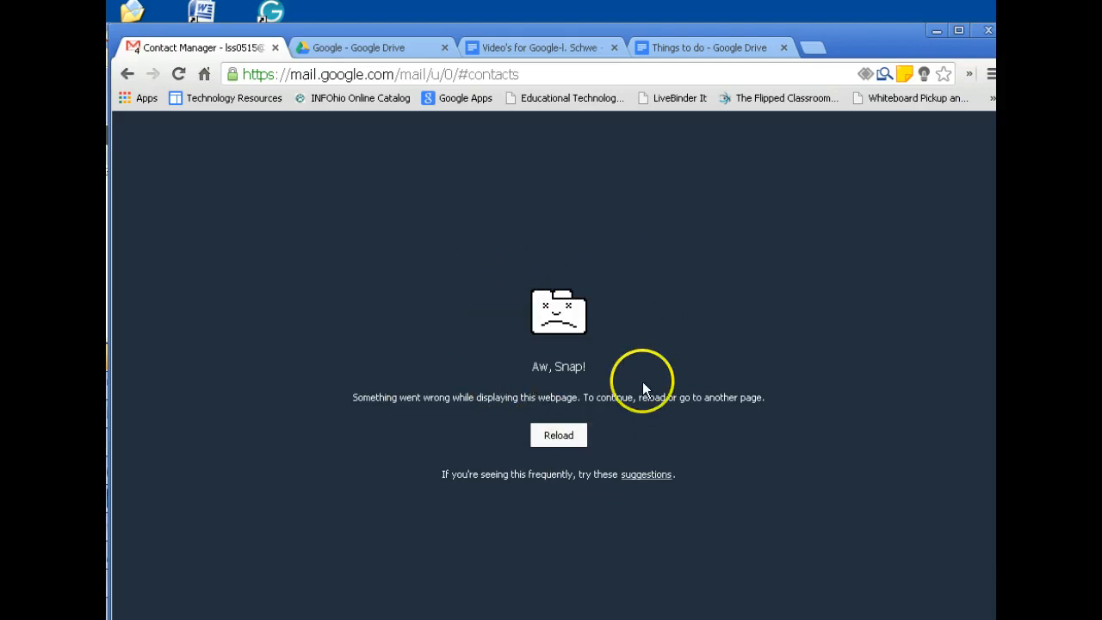
mouse_move(693, 271)
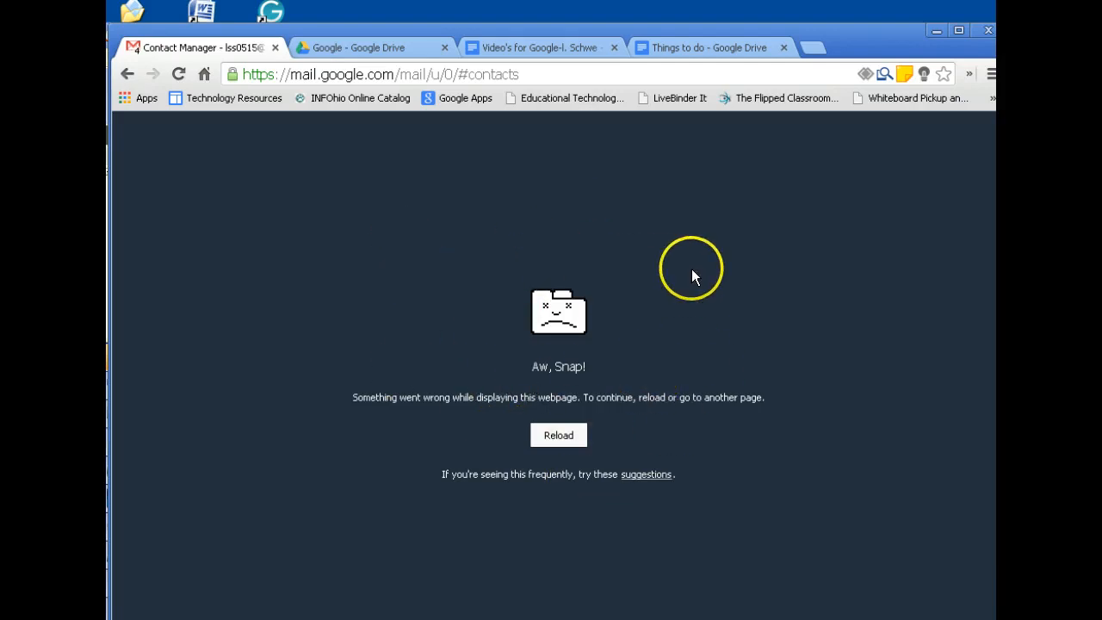
mouse_move(605, 288)
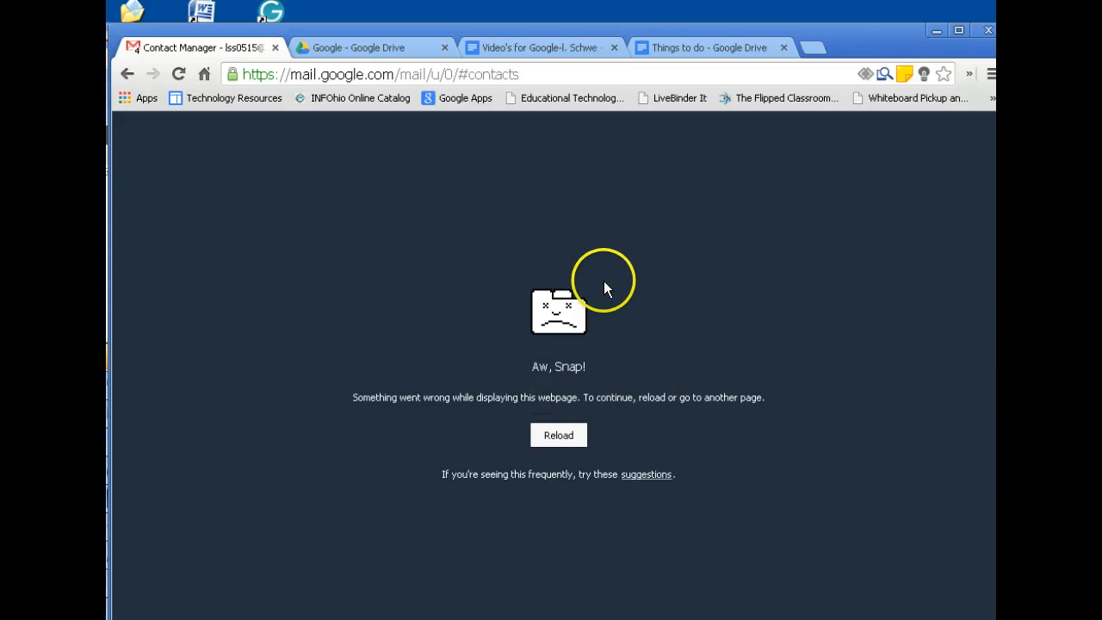
mouse_move(542, 393)
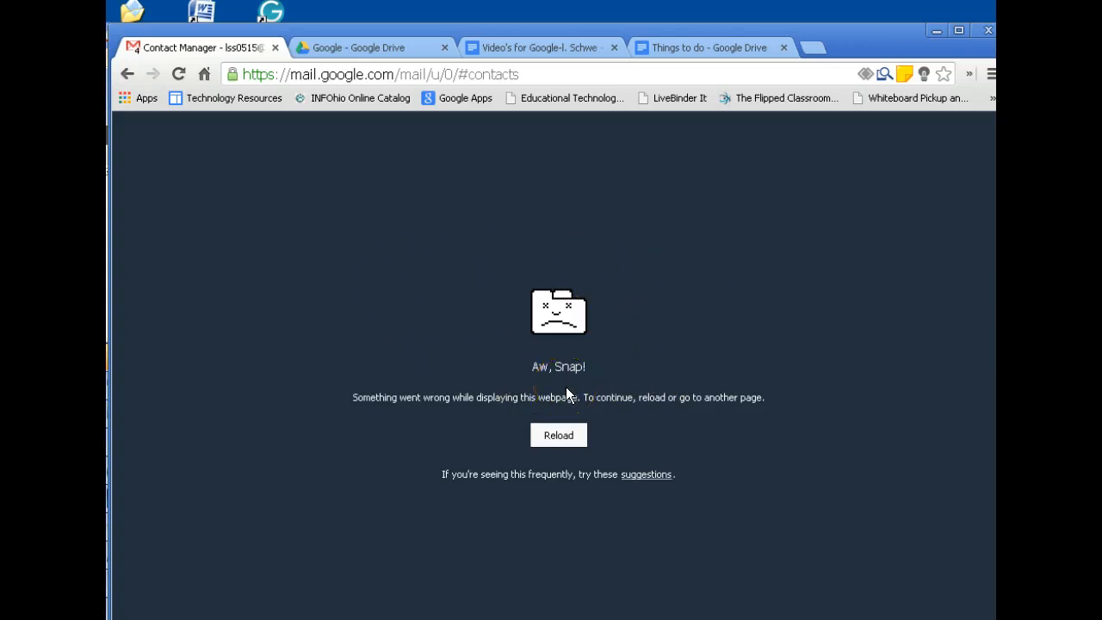
mouse_move(442, 527)
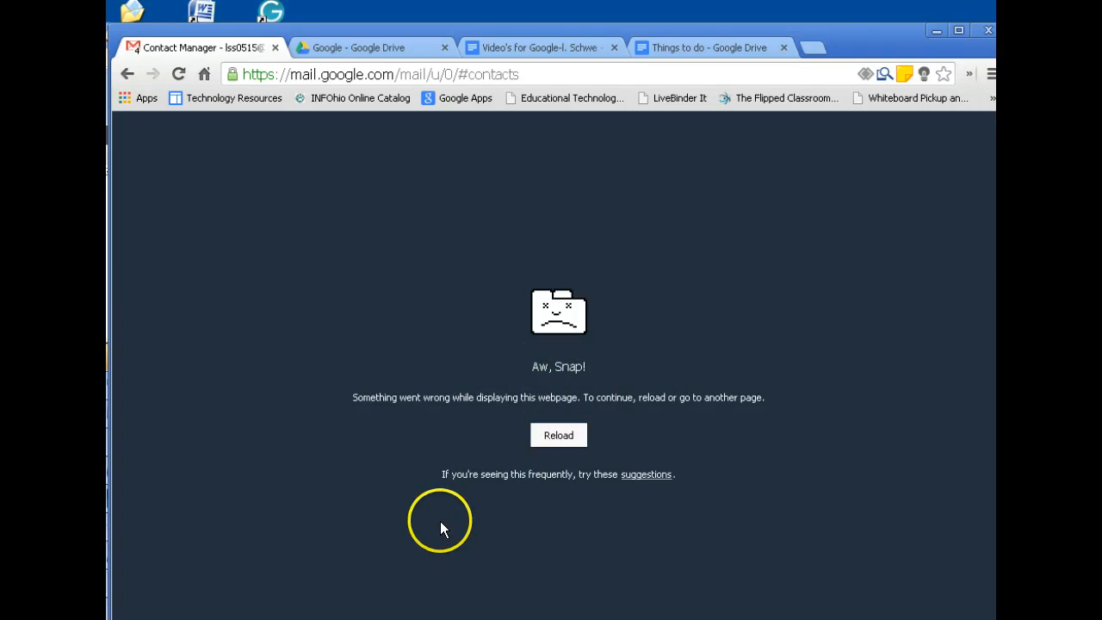
mouse_move(276, 147)
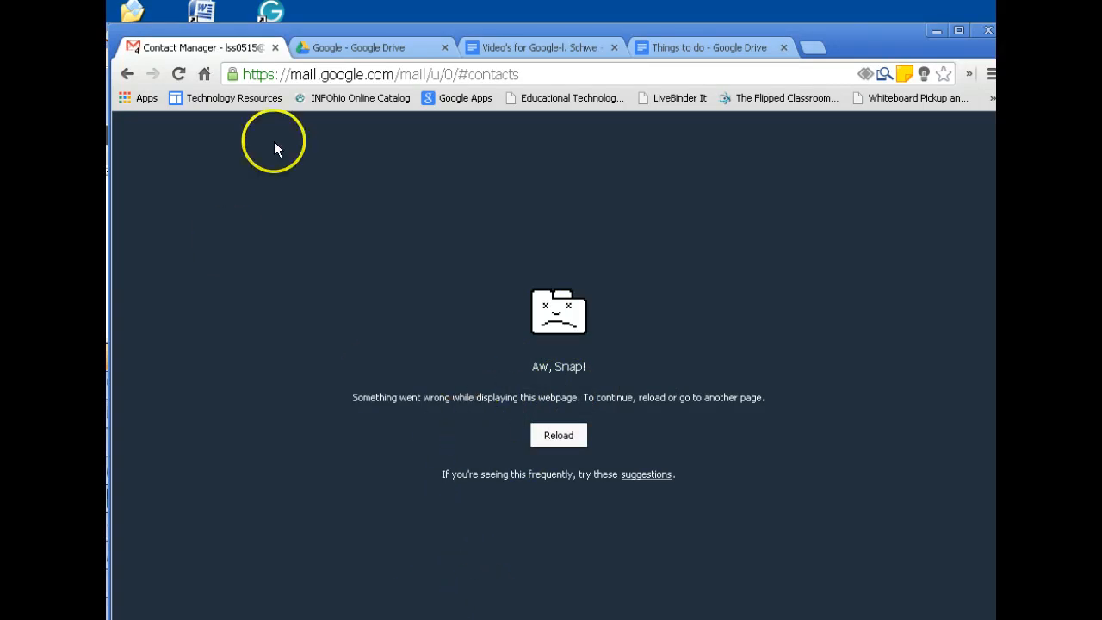